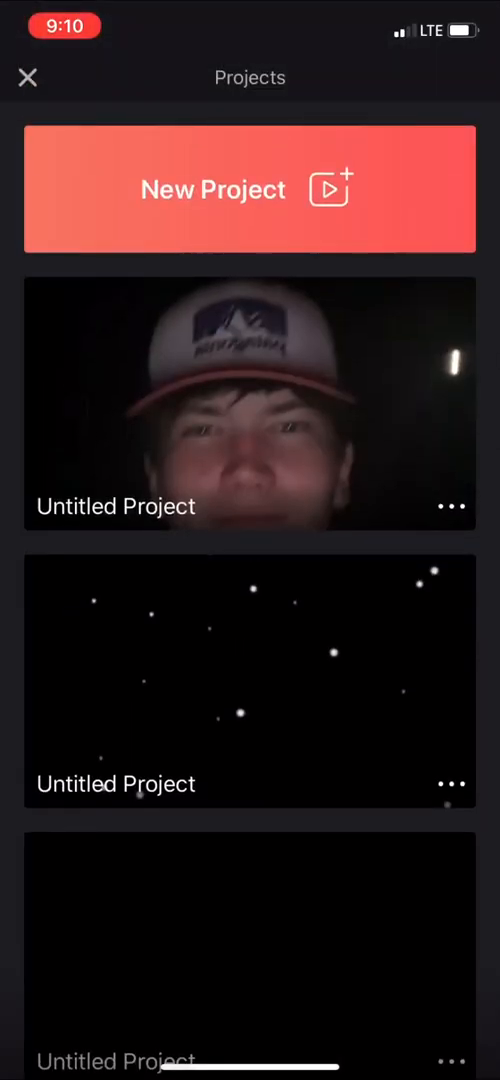
Open the starfield project from the Projects list into the editor
left_click(250, 680)
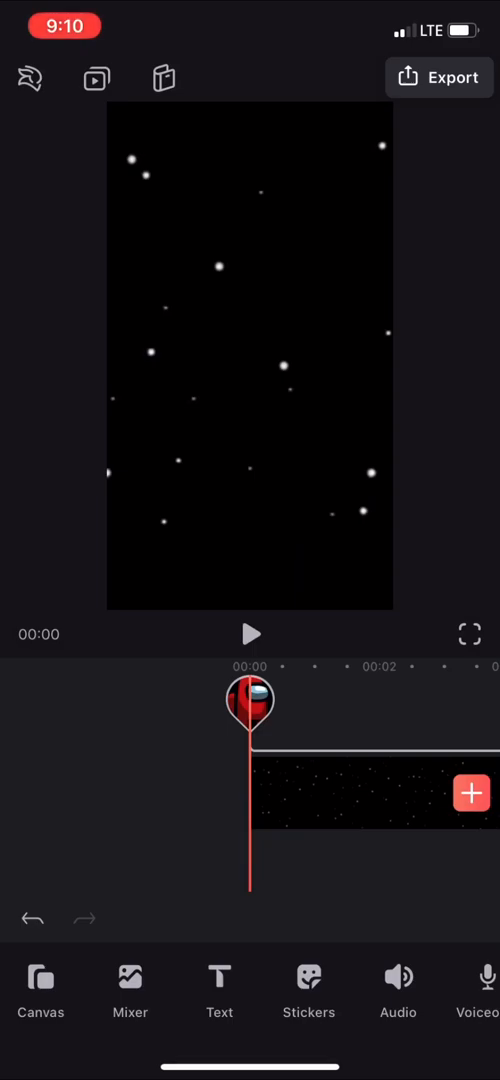
Add a text layer over the starfield and set its caption to "red was not the inposter"
left_click(220, 990)
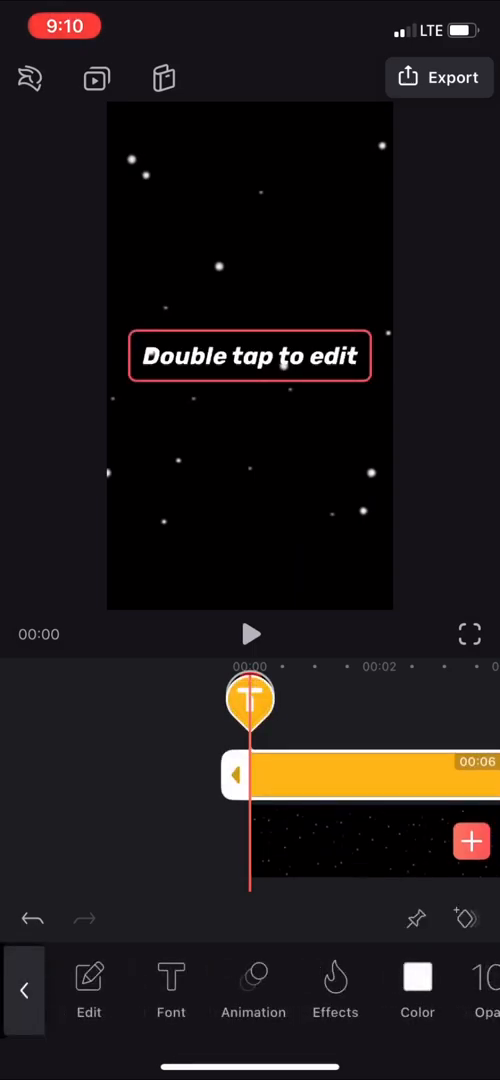
double_click(250, 356)
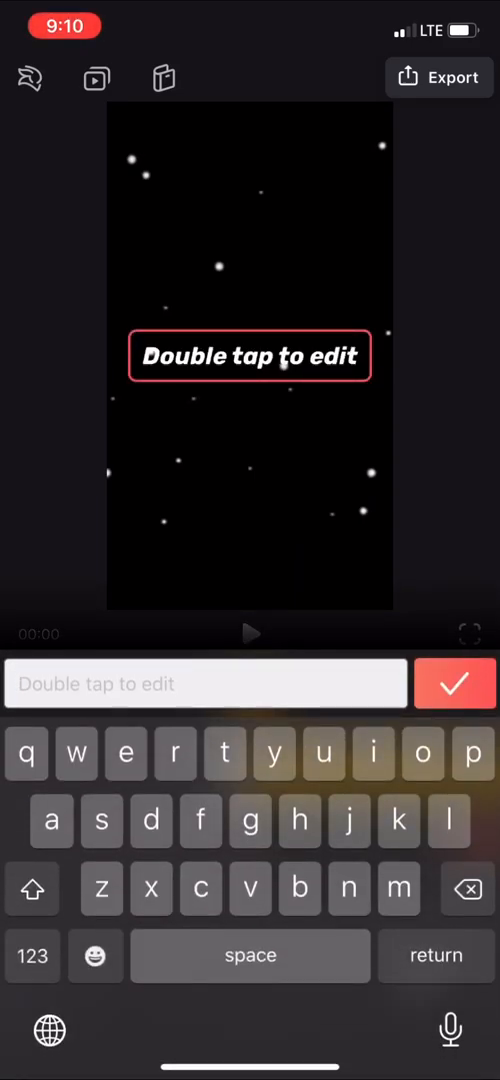
left_click(456, 684)
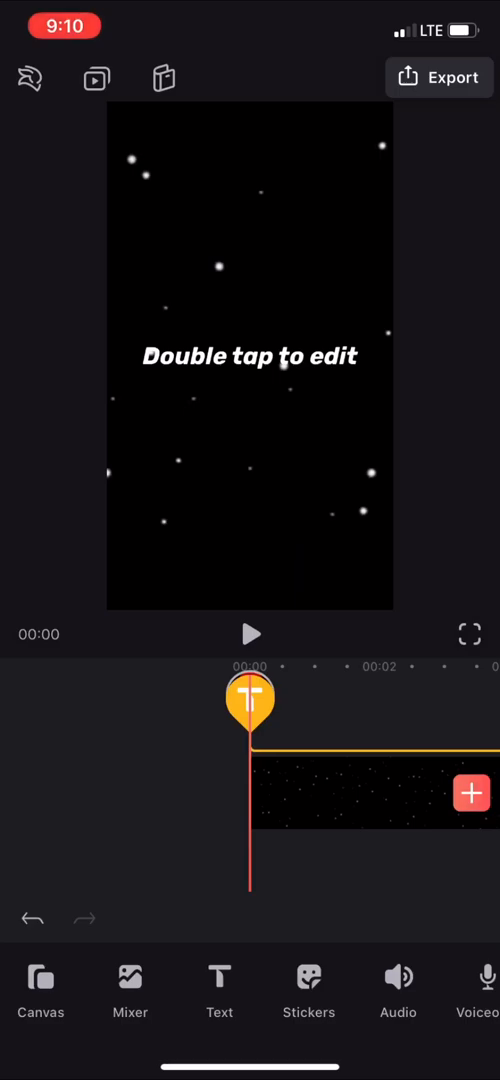
double_click(250, 356)
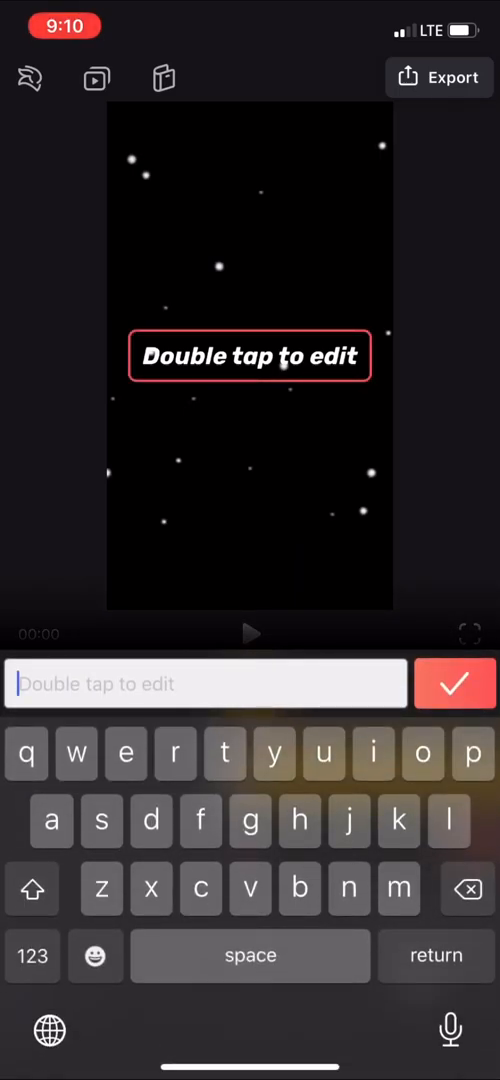
type("red was not the inpo")
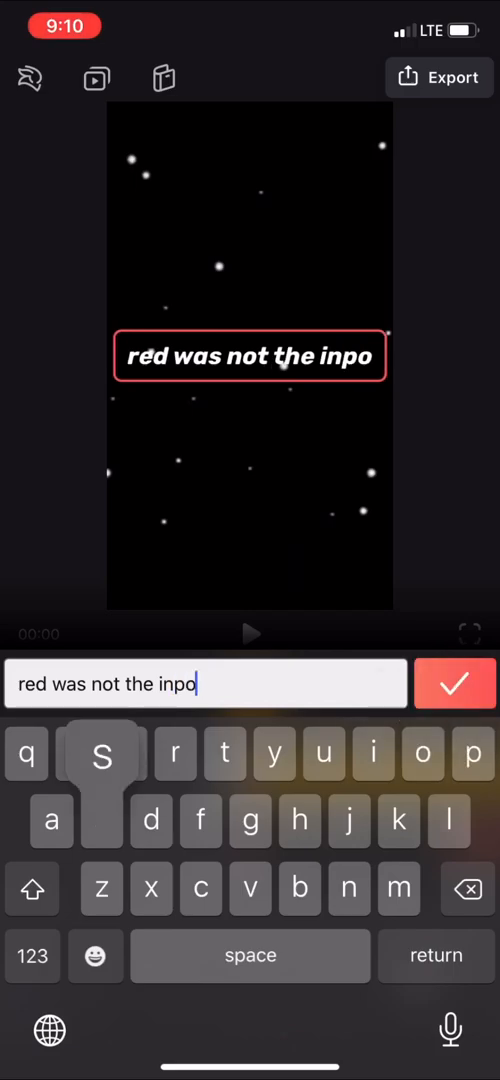
left_click(456, 684)
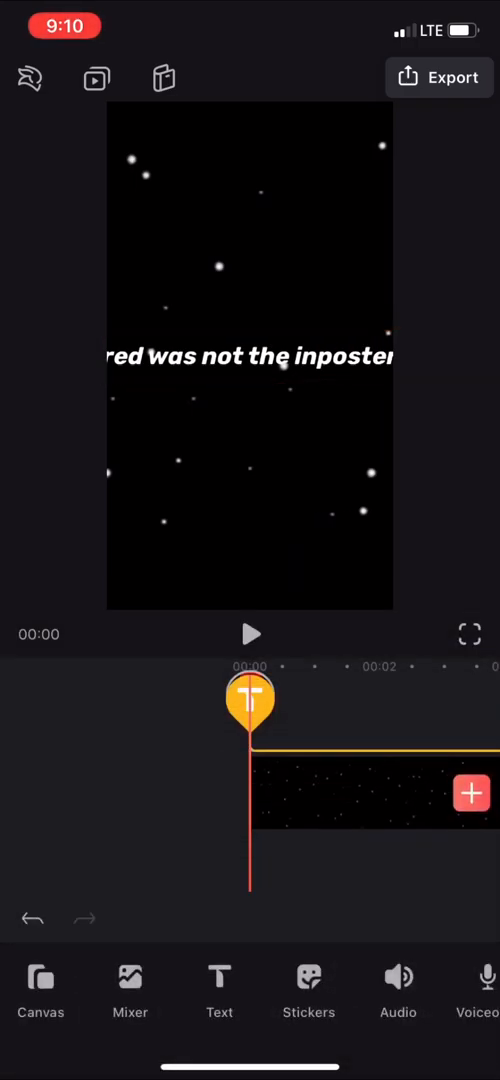
Select the caption layer in the timeline to reach its mask options
left_click(250, 356)
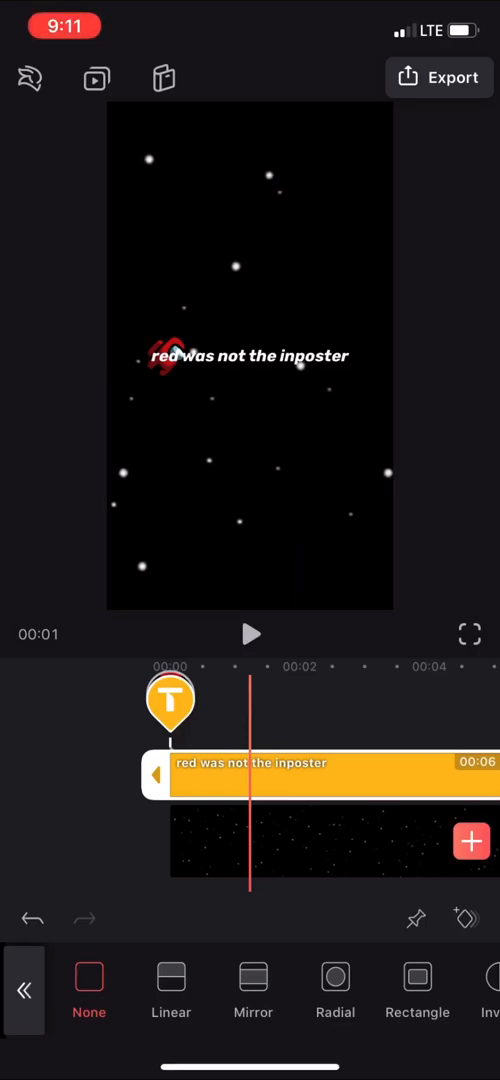
Apply a linear mask to the caption with its edge aligned to Red at one second
left_click(172, 990)
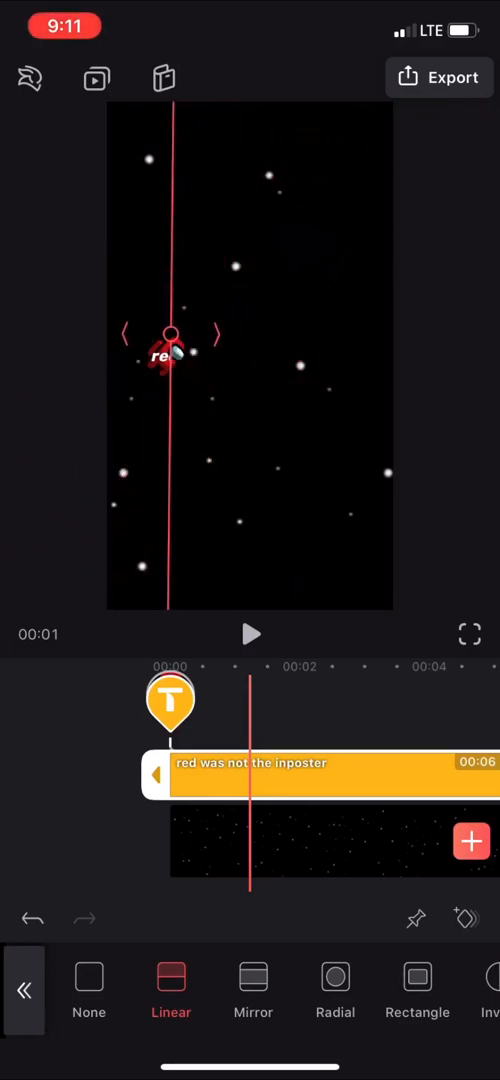
left_click_drag(170, 358, 300, 358)
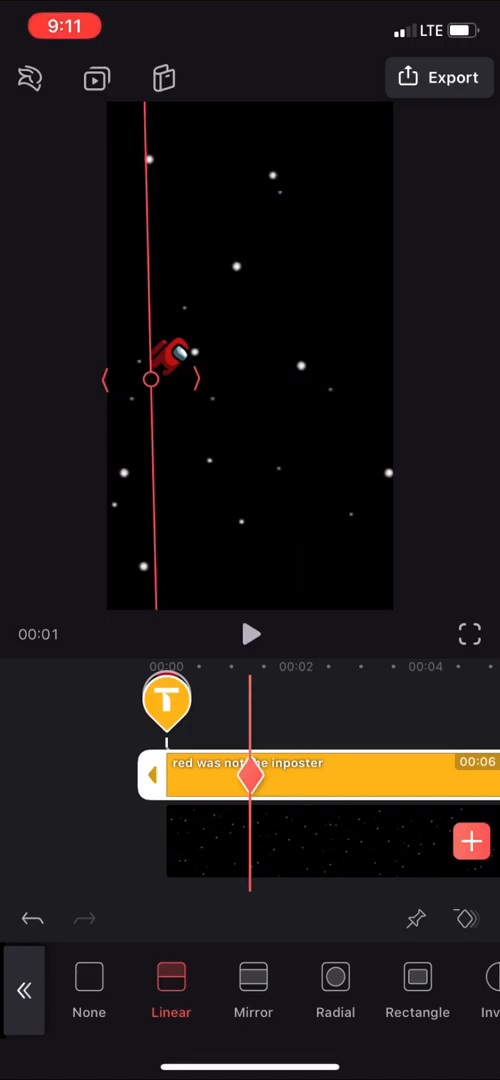
Keyframe the mask near five seconds so the full caption "red was not the imposter" shows
left_click(250, 776)
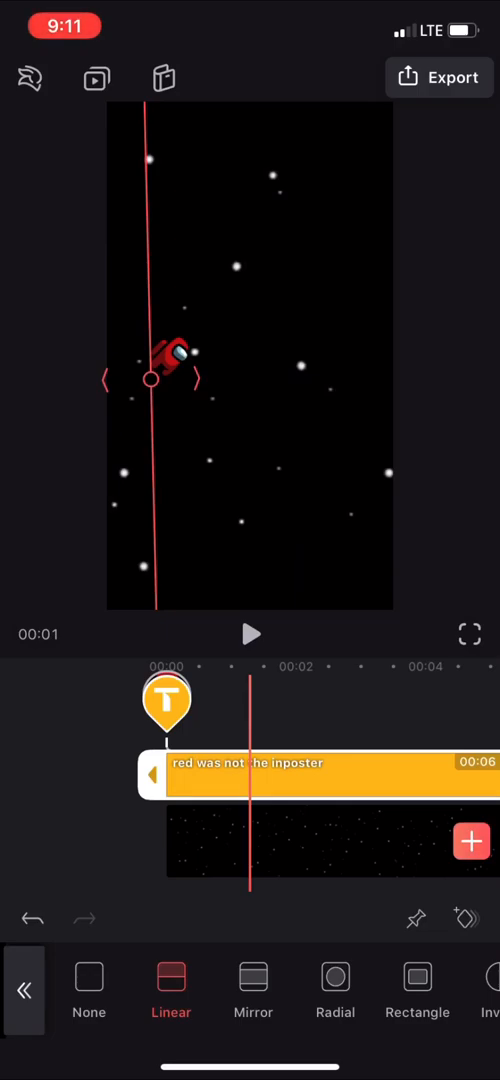
left_click(252, 804)
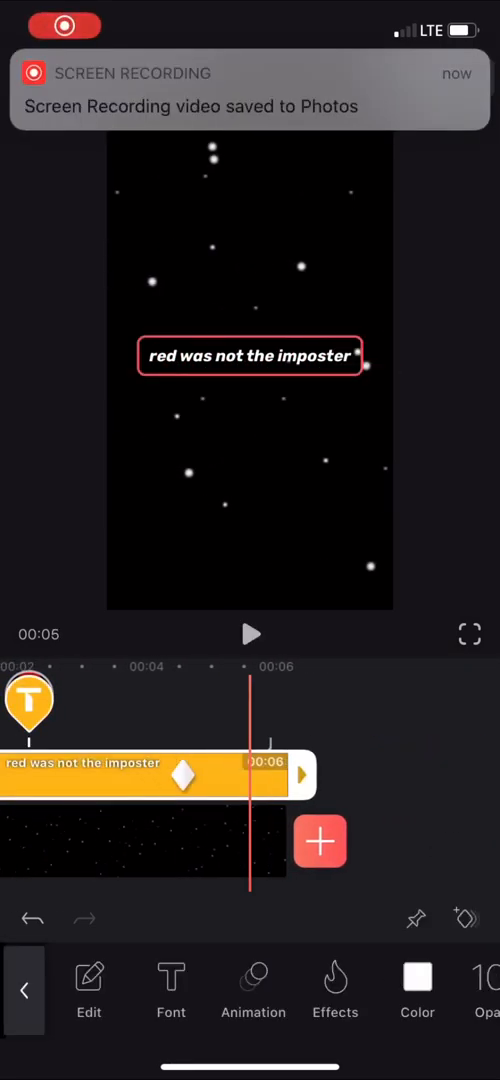
Play the project to preview the caption revealing left to right behind Red
left_click(250, 632)
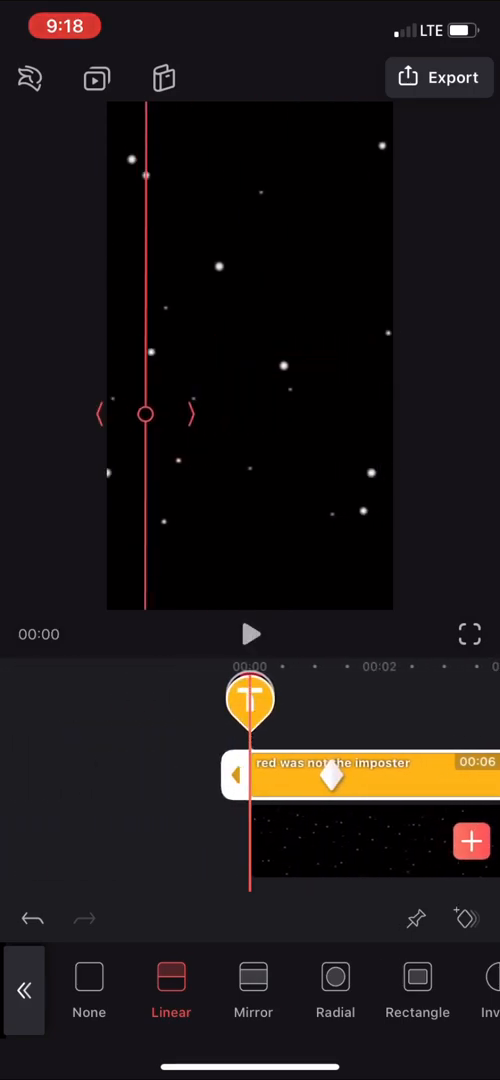
left_click(250, 632)
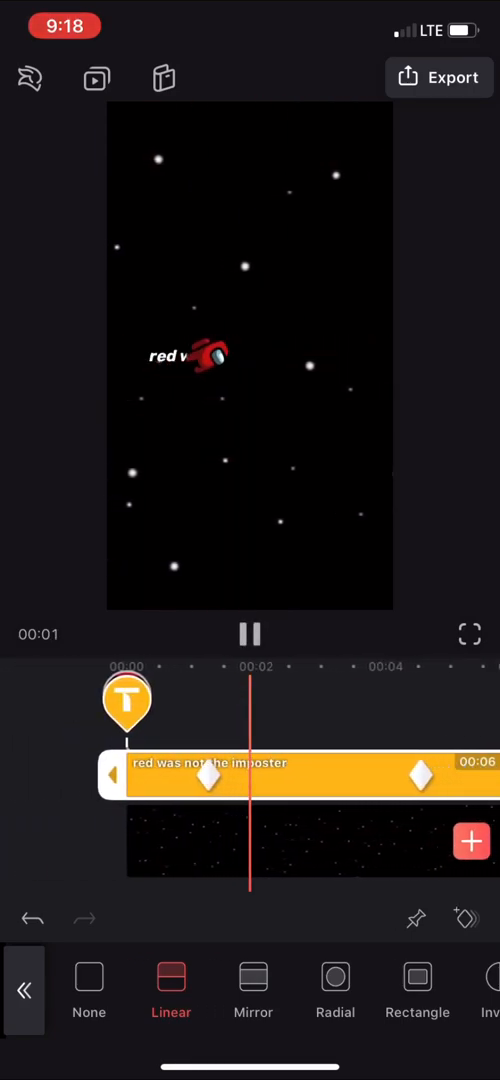